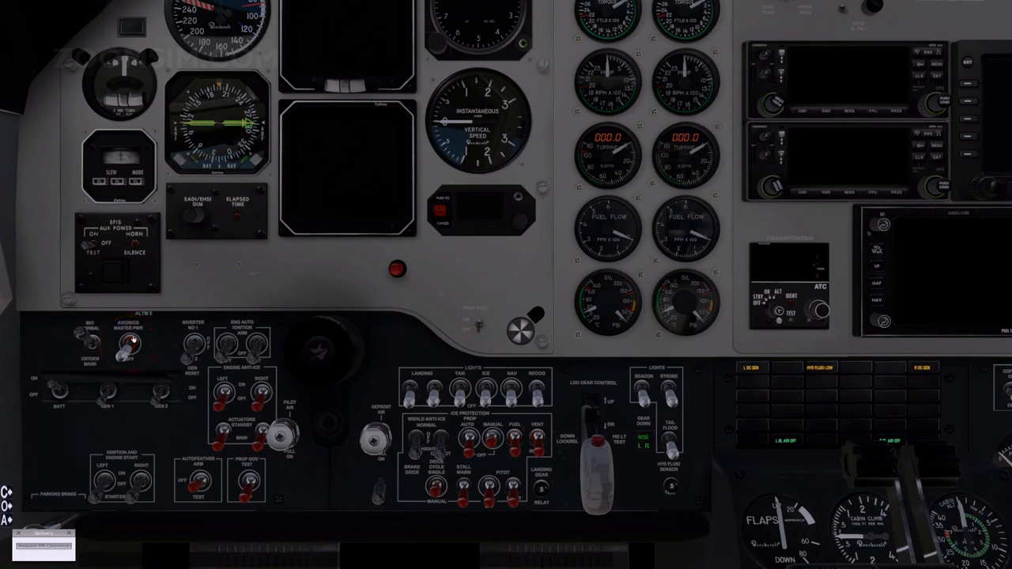
# Switch the AVIONICS MASTER PWR switch on the lower panel to ON
pyautogui.click(128, 340)
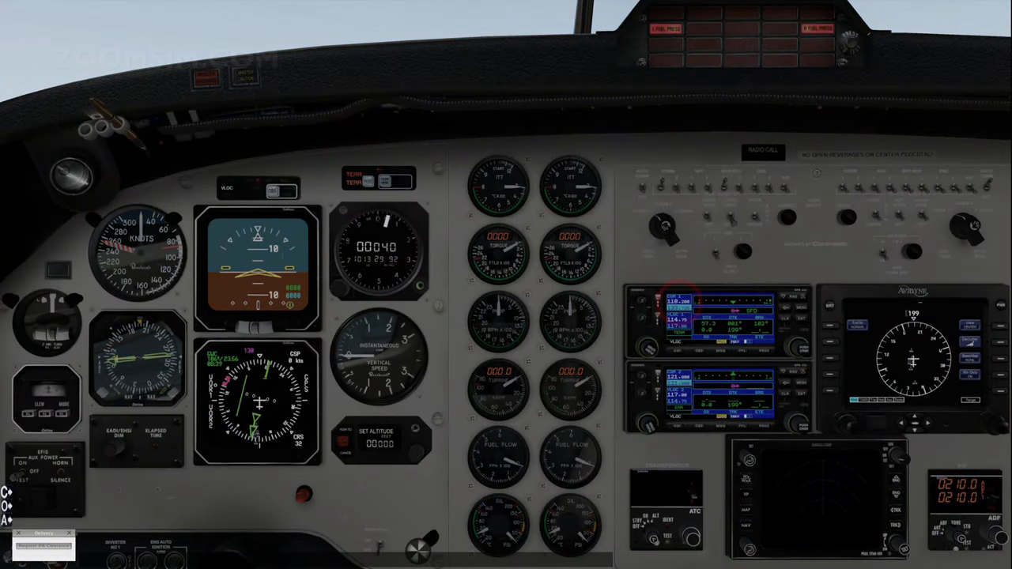
# Request an IFR clearance to Le Touquet from ATC, runway 20, flight level 50, squawk 2567
pyautogui.click(677, 303)
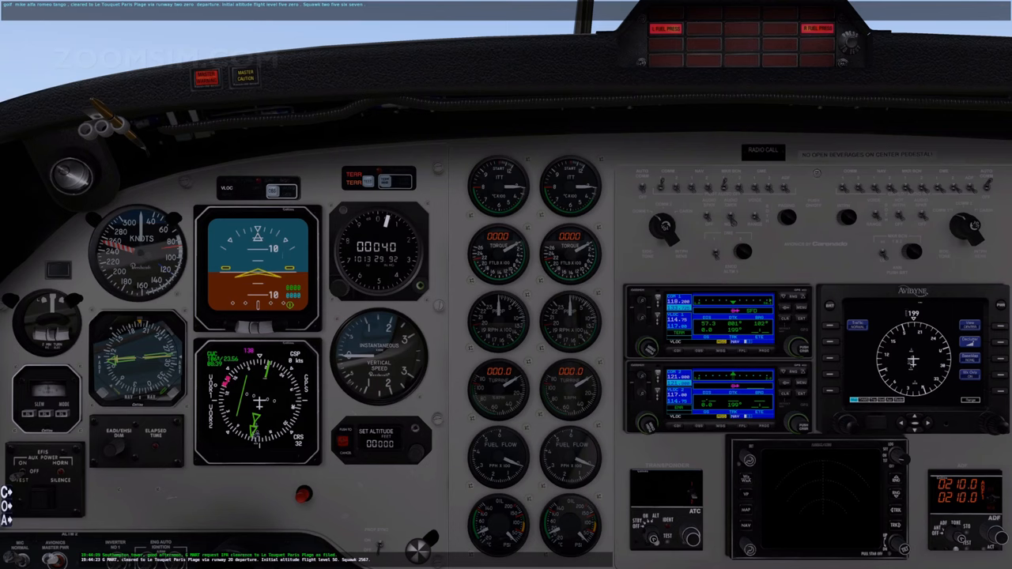
# Read back the clearance and dial the transponder toward 2567, now showing 2560
pyautogui.click(208, 76)
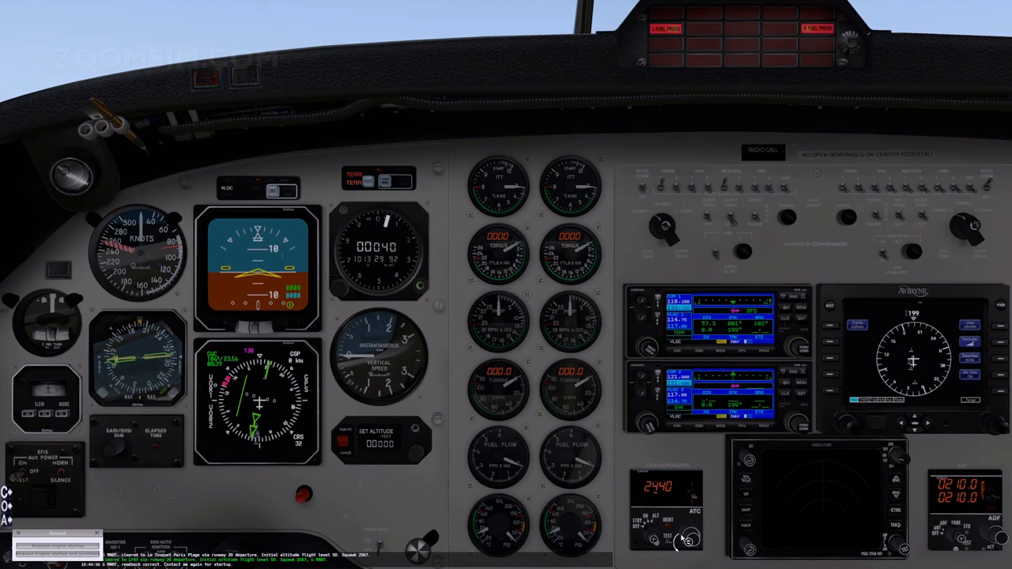
pyautogui.click(687, 537)
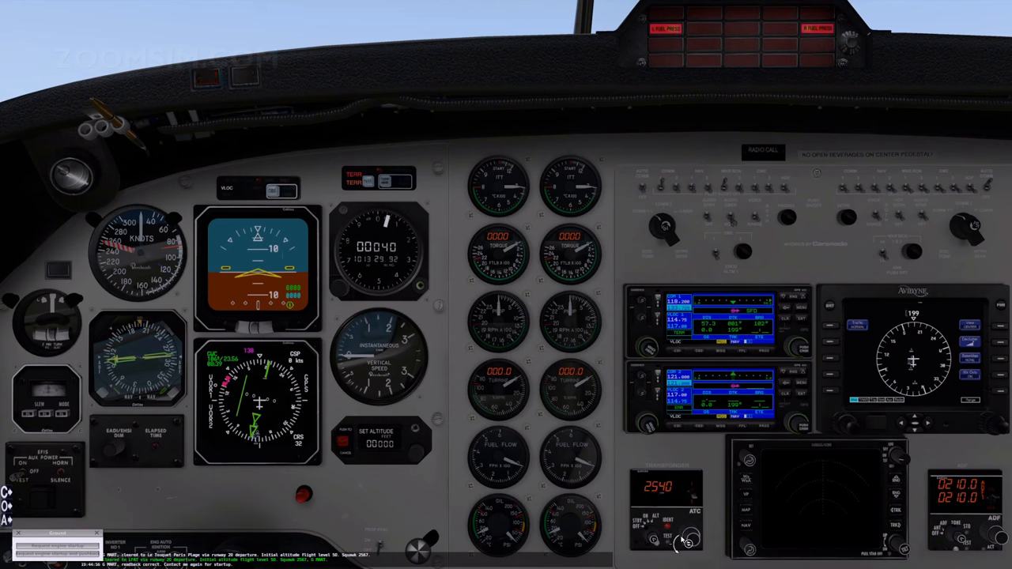
pyautogui.click(690, 539)
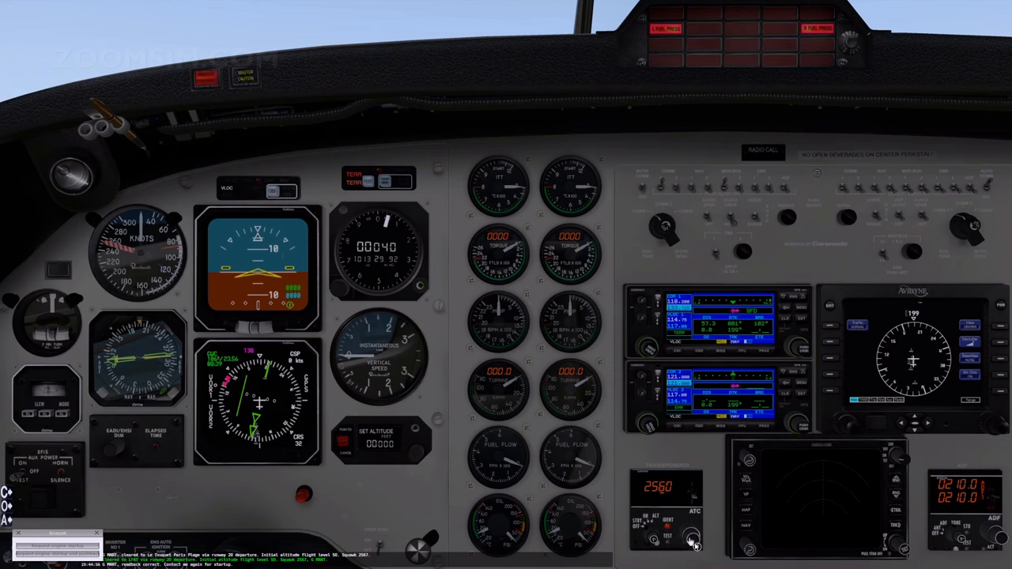